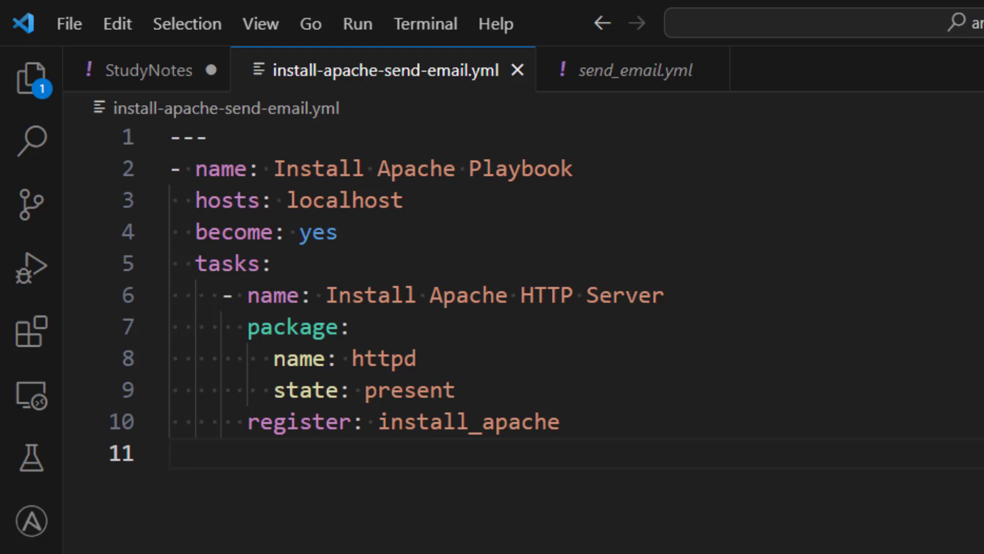
Step: Switch to the StudyNotes notes containing the drafted Send email mail task
{"action": "left_click", "coordinate": [148, 71]}
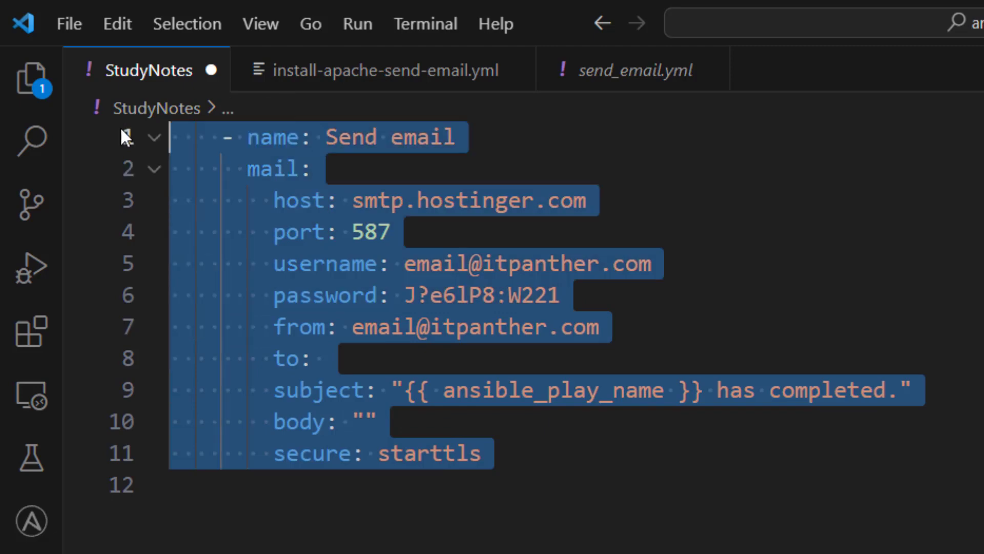
Step: Paste the Send email task under the register line and review its recipient, subject and body
{"action": "left_click", "coordinate": [382, 70]}
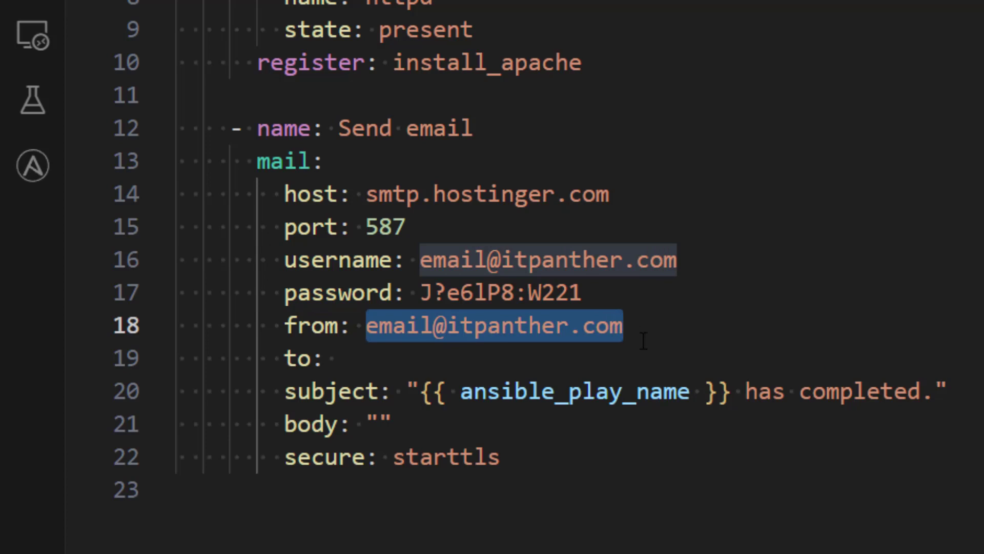
{"action": "left_click", "coordinate": [439, 358]}
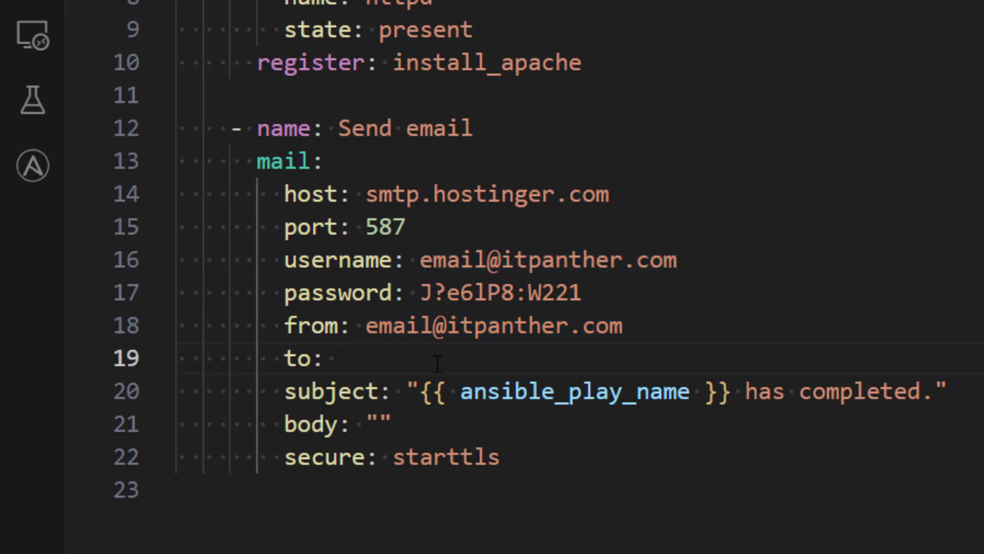
{"action": "left_click", "coordinate": [339, 359]}
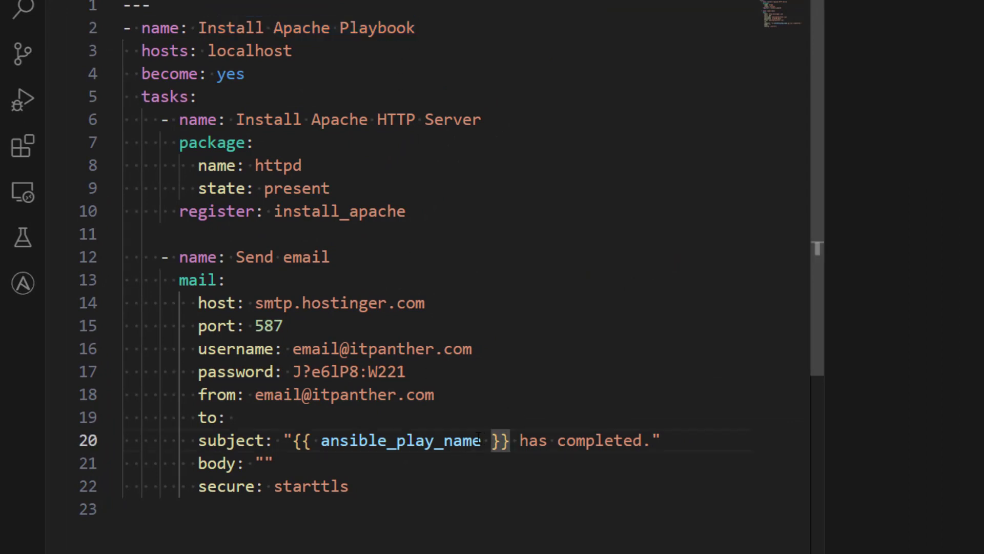
{"action": "left_click_drag", "start_coordinate": [199, 28], "coordinate": [414, 27]}
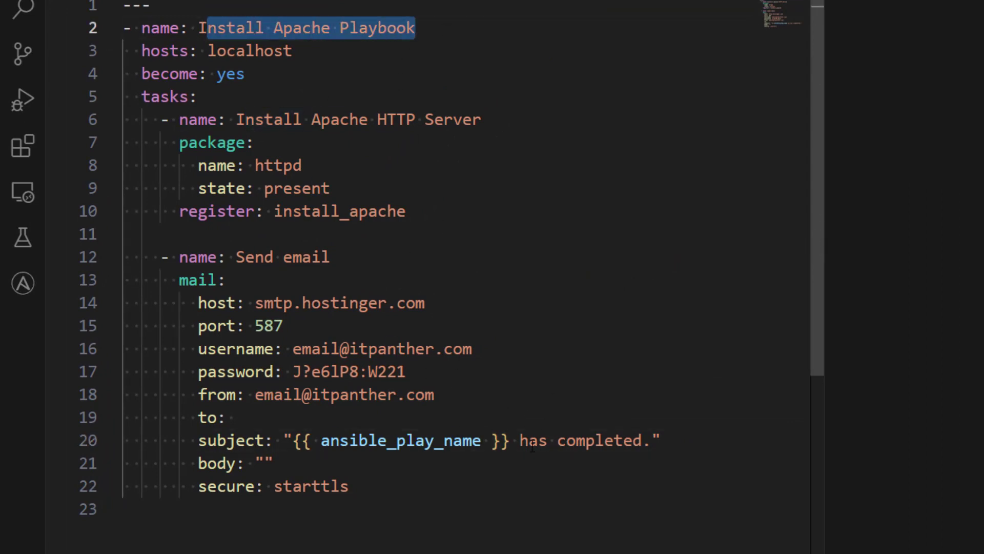
{"action": "left_click", "coordinate": [264, 463]}
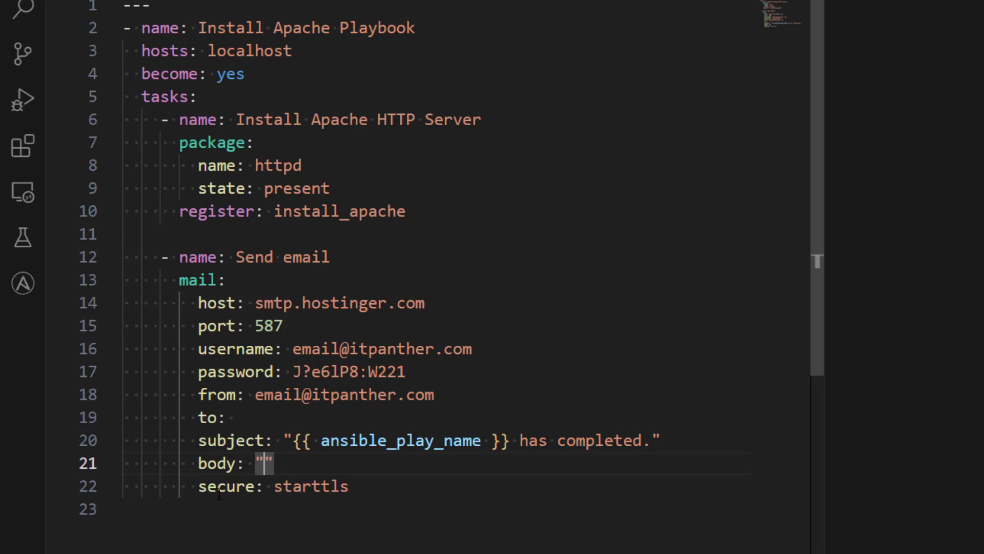
{"action": "double_click", "coordinate": [310, 485]}
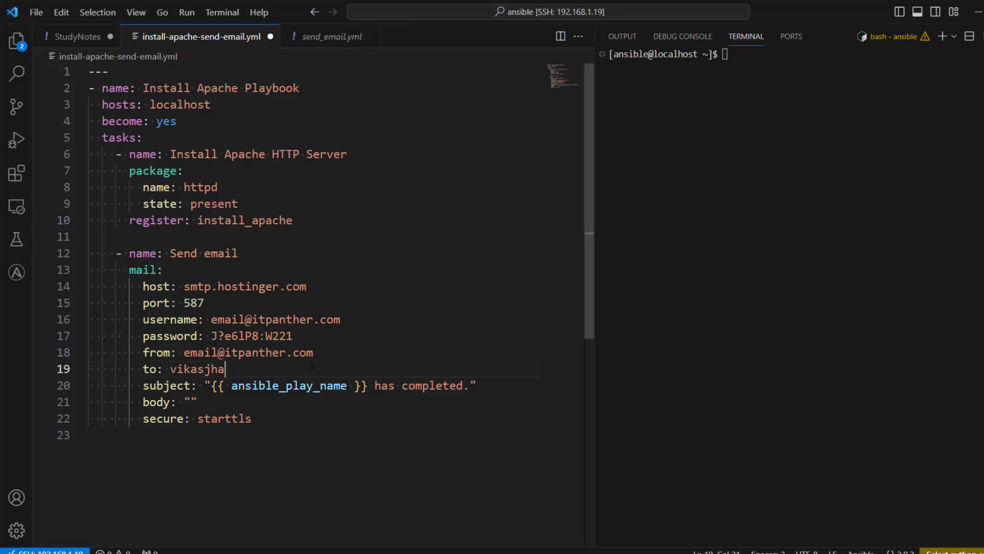
{"action": "type", "text": "@mailinator."}
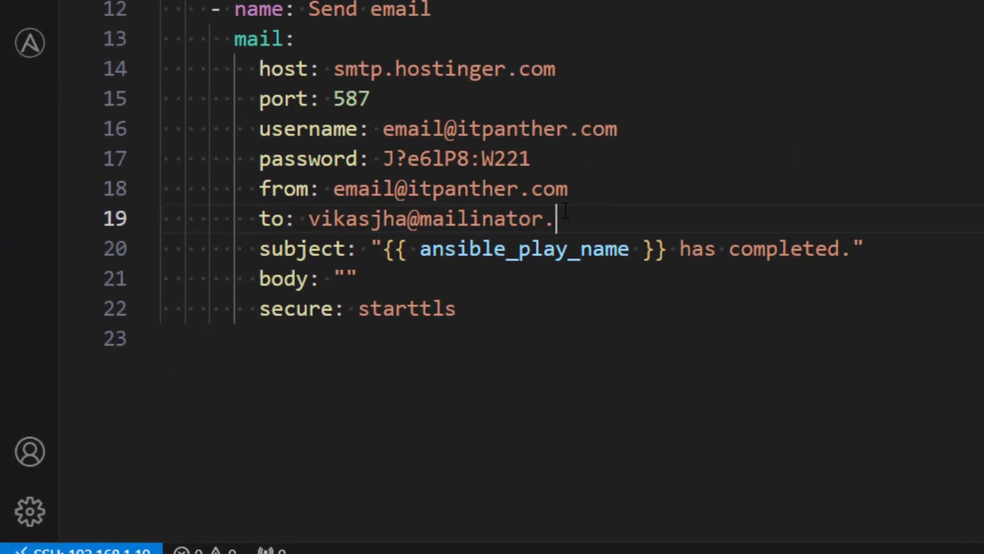
{"action": "type", "text": "com"}
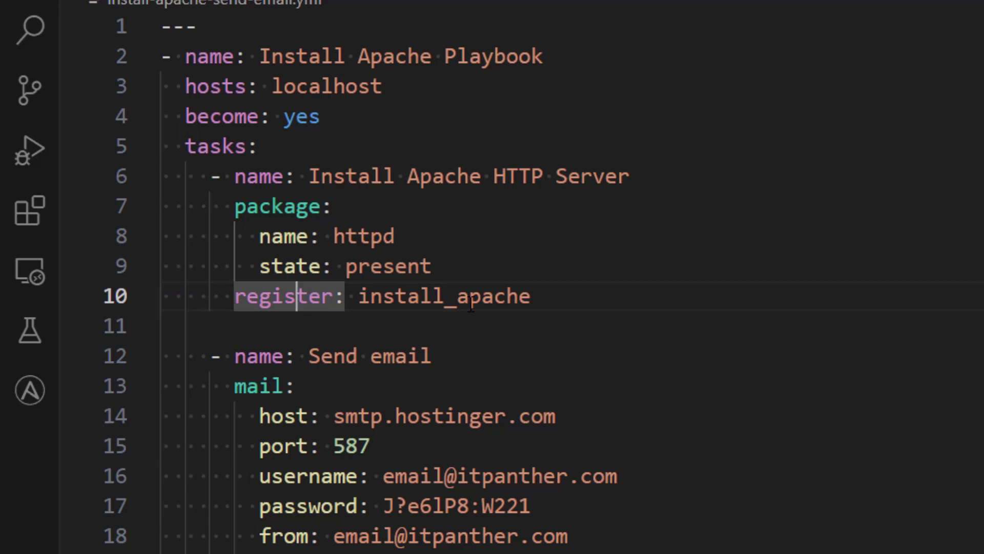
Step: Fill the body quotes with {{ install_apache }} and a 'Here are the results:' lead-in
{"action": "double_click", "coordinate": [444, 297]}
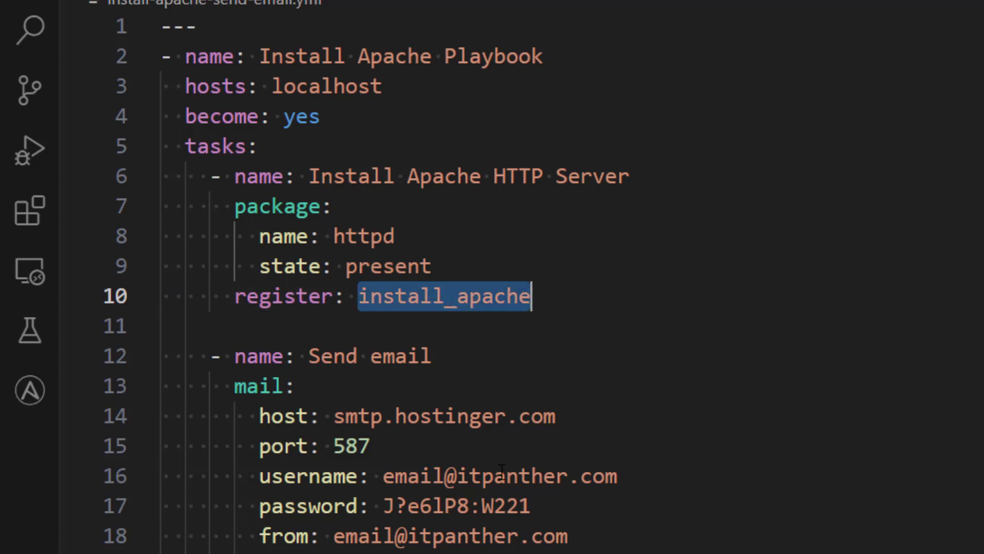
{"action": "scroll", "scroll_direction": "down", "scroll_amount": 3}
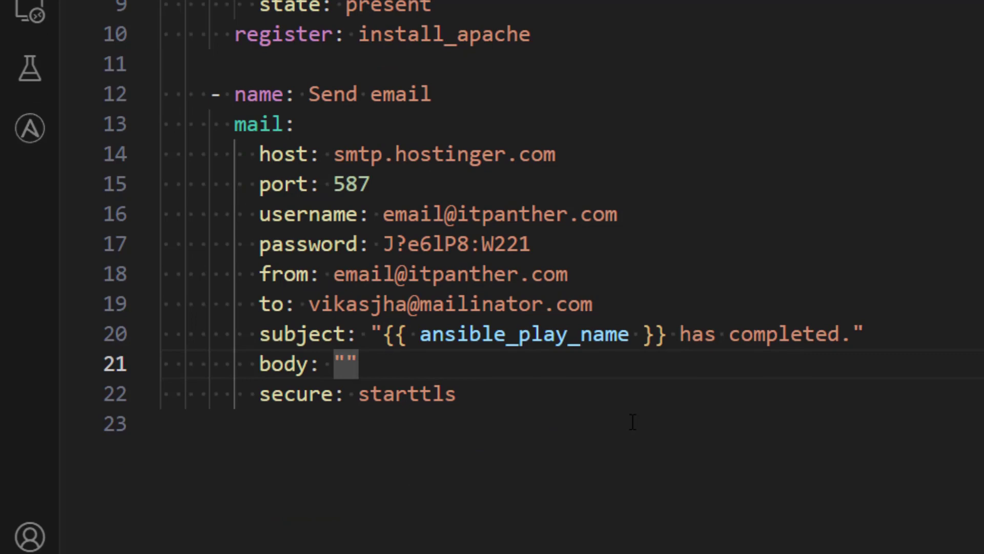
{"action": "type", "text": "{{  }}"}
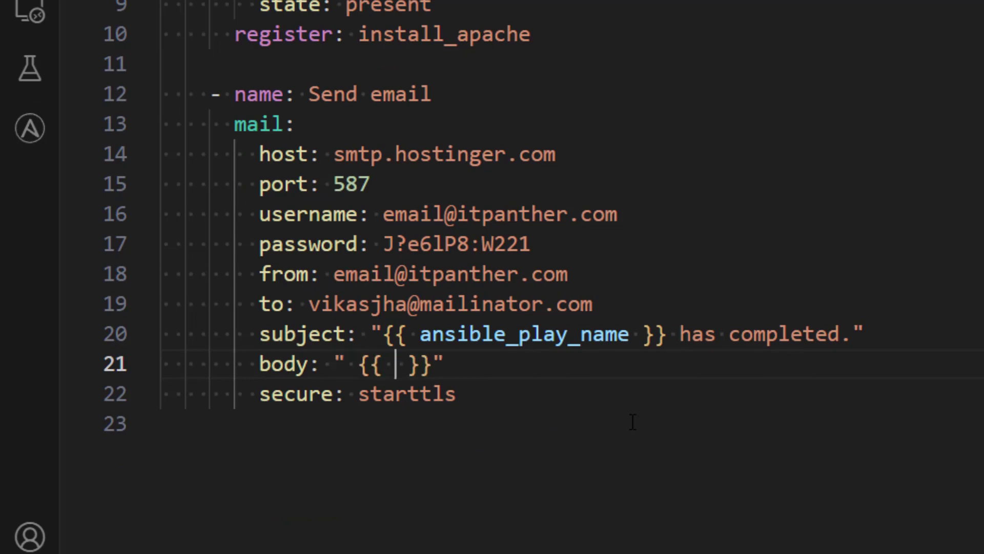
{"action": "type", "text": "install_apache"}
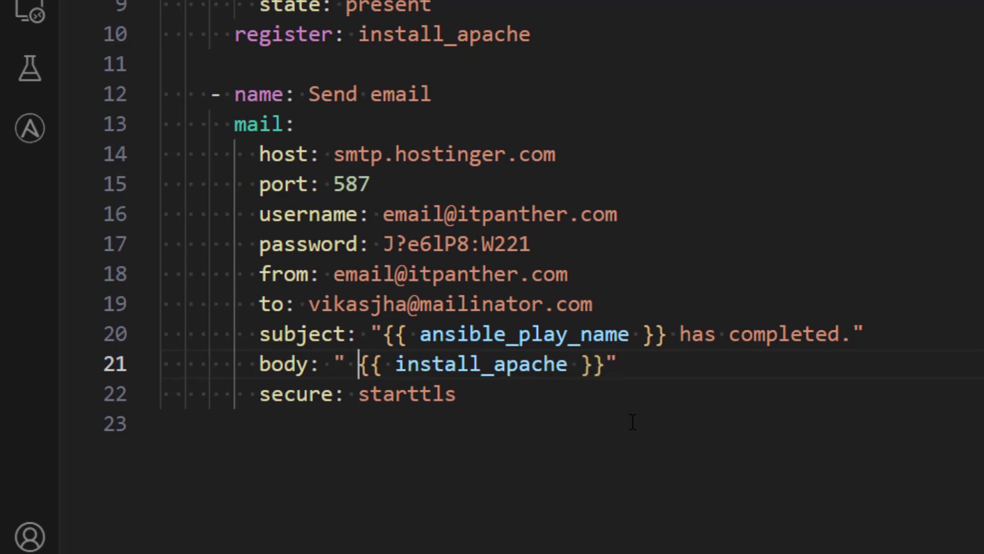
{"action": "type", "text": "Here are th"}
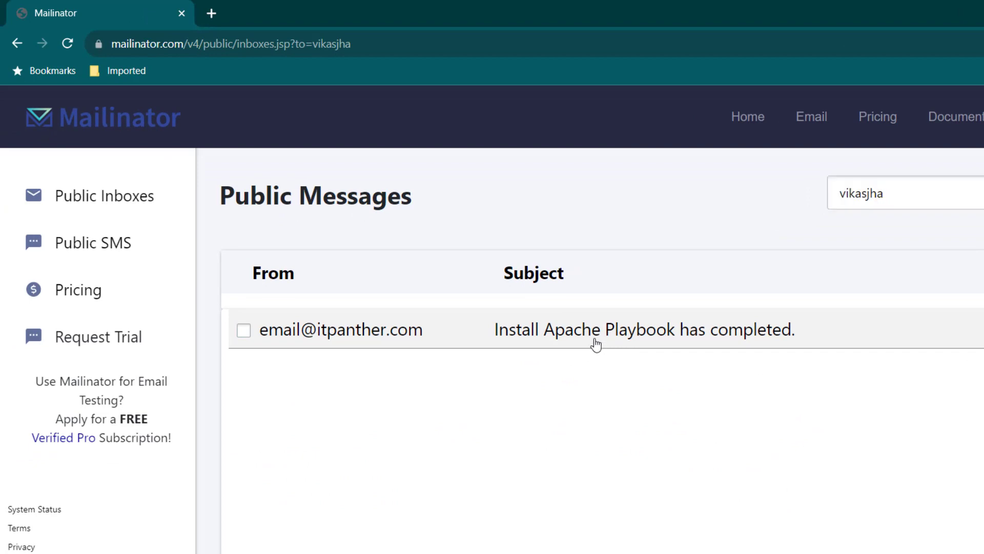
Step: Open the 'Install Apache Playbook has completed.' email in the Mailinator inbox
{"action": "left_click", "coordinate": [646, 330]}
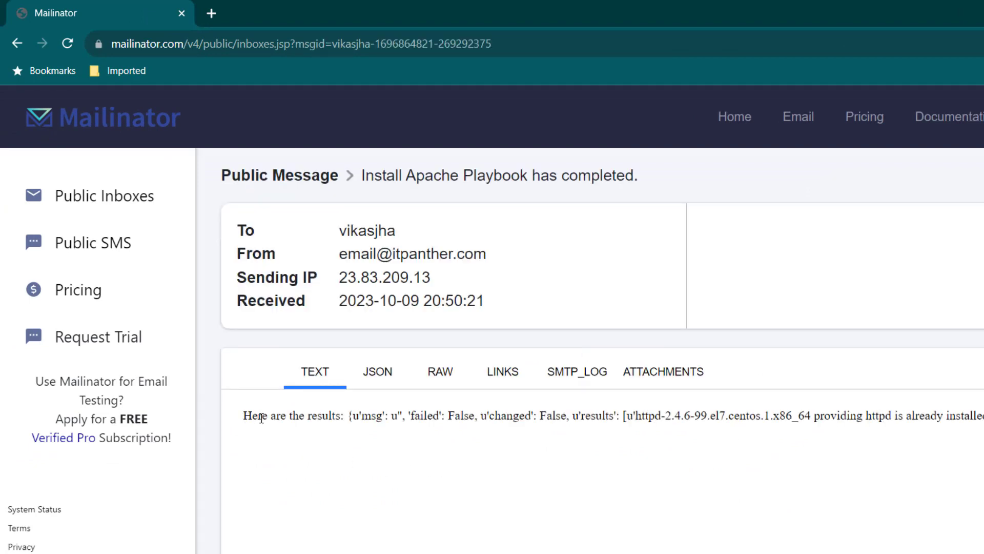
{"action": "left_click_drag", "start_coordinate": [349, 415], "coordinate": [983, 415]}
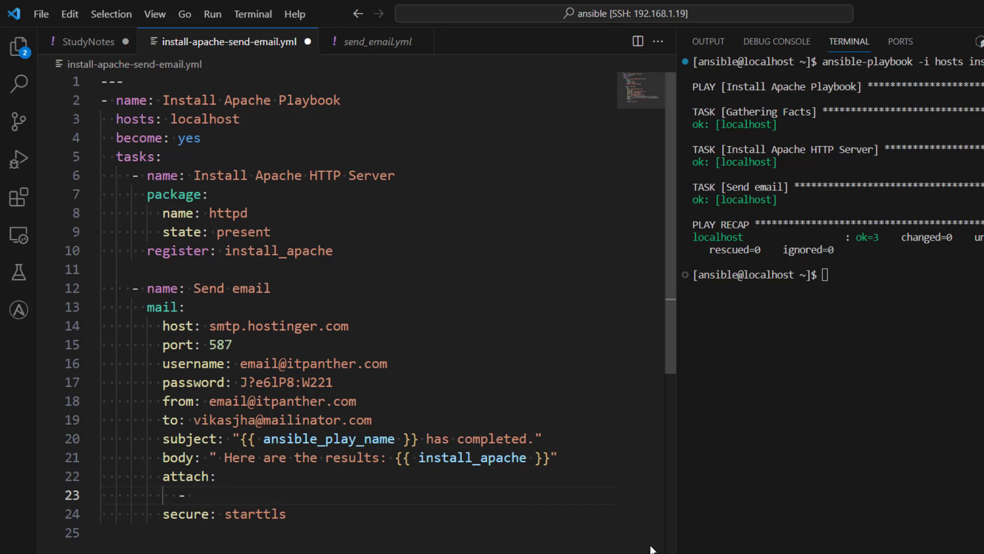
Step: Add an attach list to the mail task with /tmp/sysinfo.txt as its first entry
{"action": "type", "text": "/tmp/"}
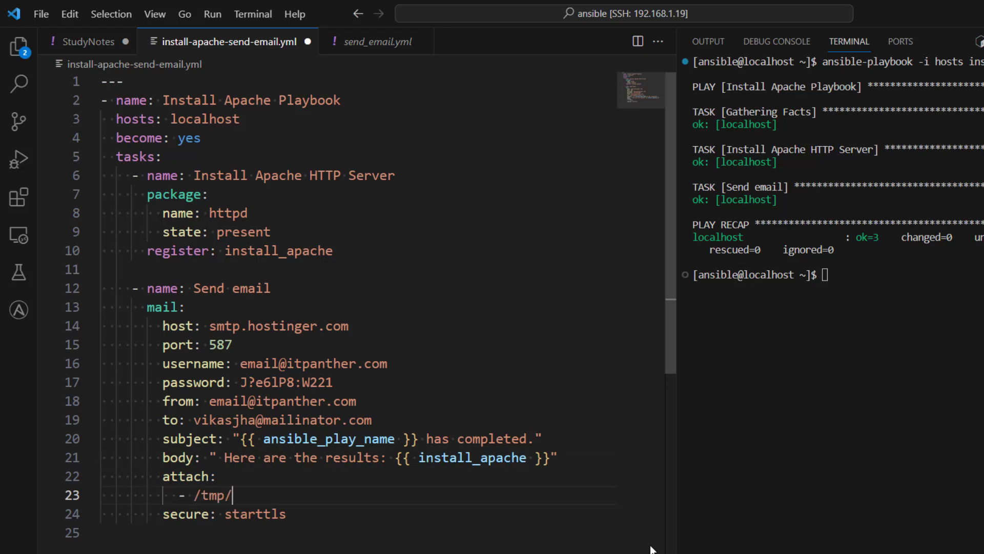
{"action": "type", "text": "sy"}
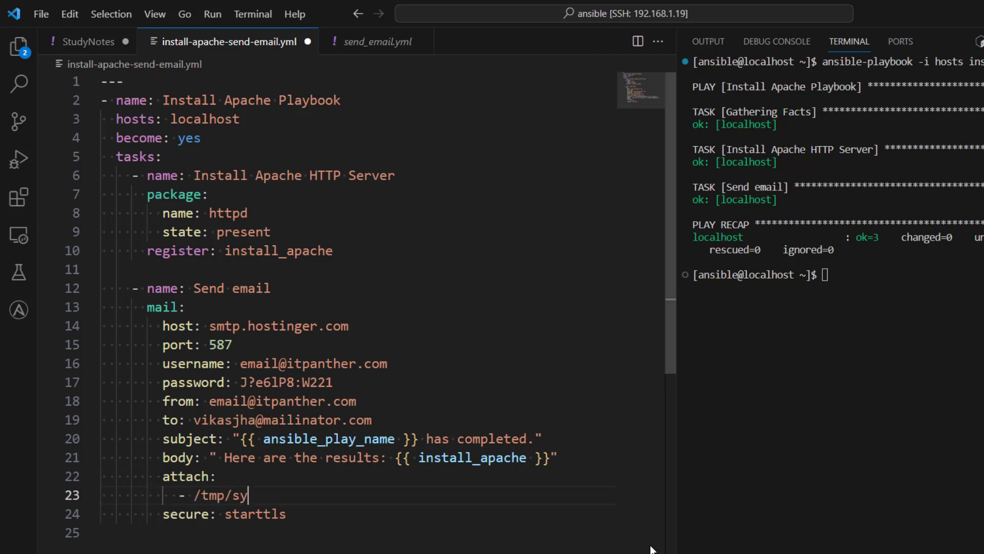
{"action": "type", "text": "s"}
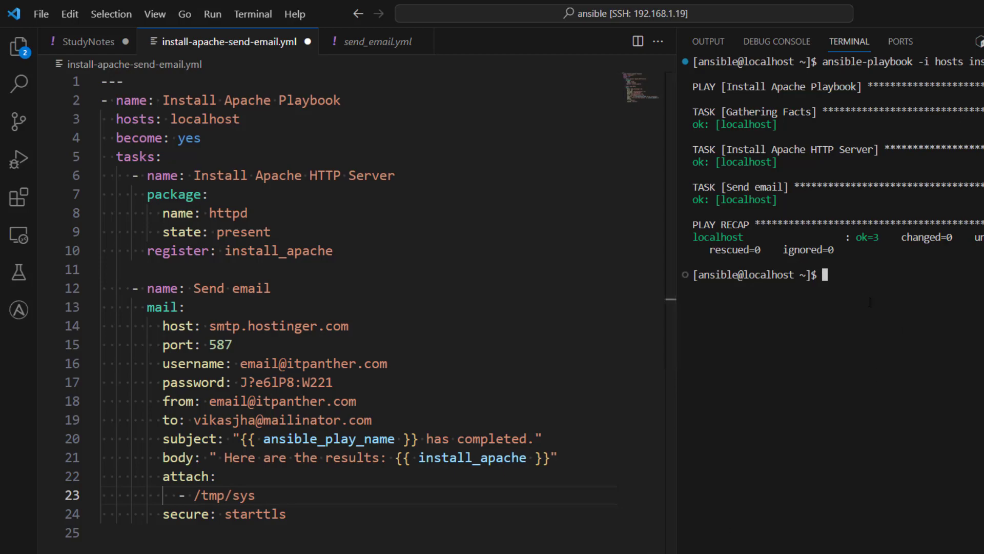
Step: List /tmp with ll in the terminal and add a second /tmp/sysinfo attachment entry
{"action": "type", "text": "ll /tmp"}
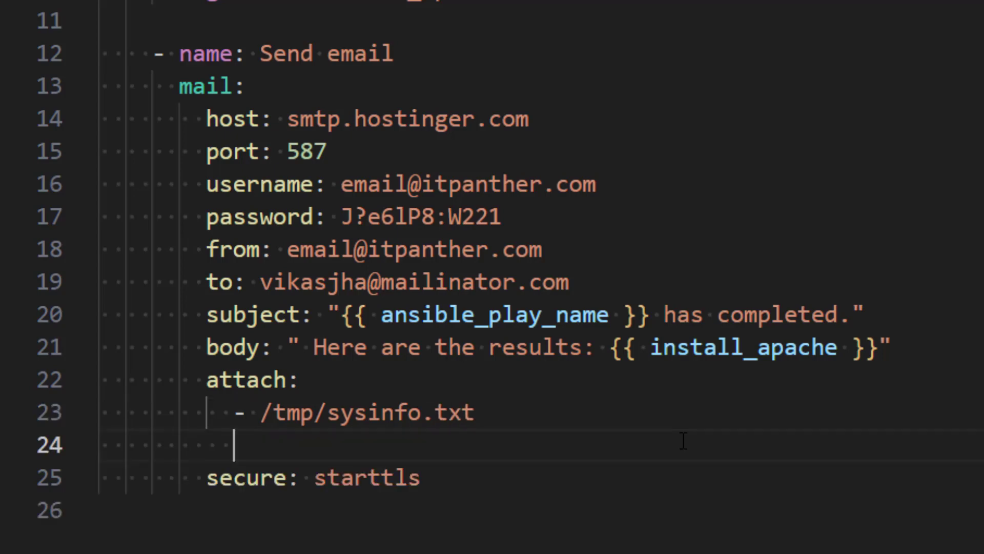
{"action": "type", "text": "- /tmp"}
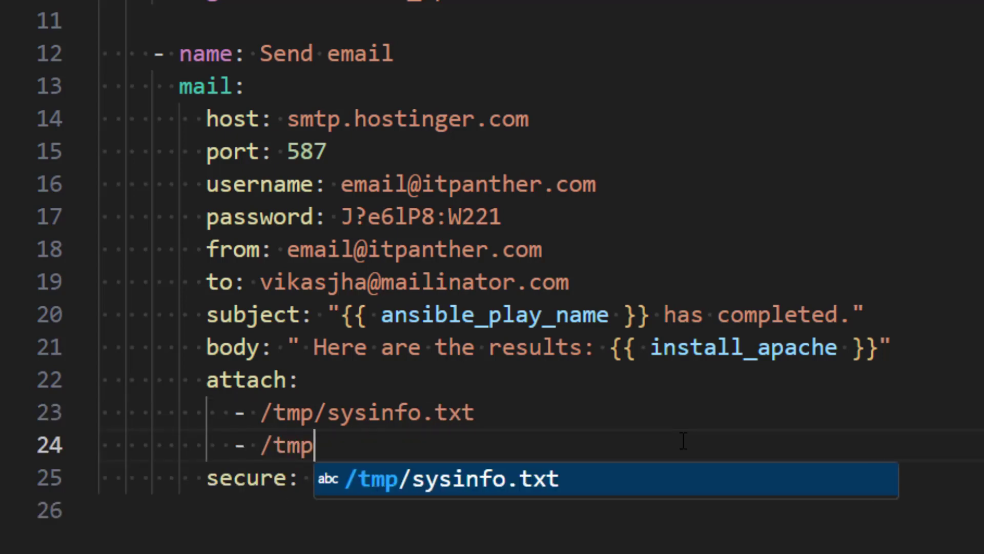
{"action": "type", "text": "/sysinf"}
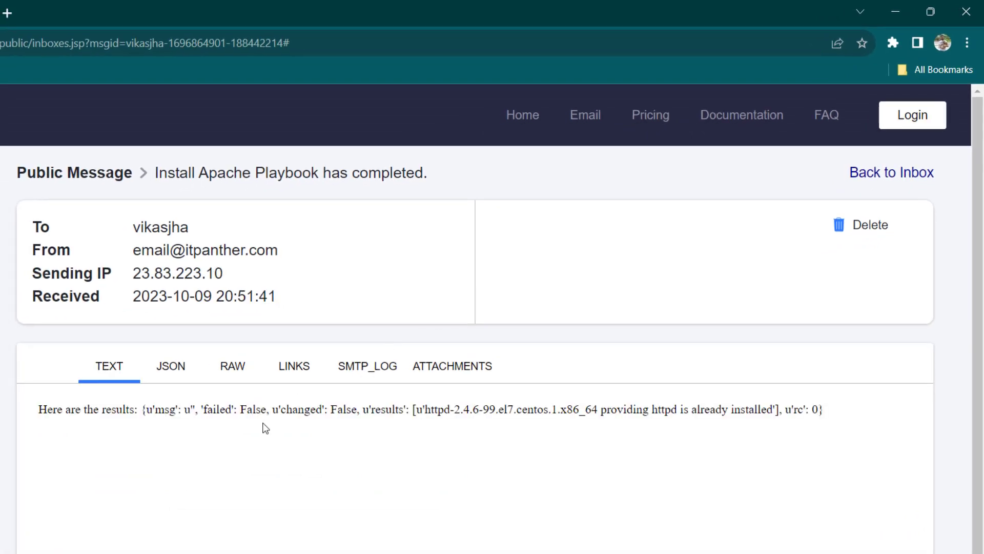
Step: View the email's attachments, which Mailinator public inboxes do not allow
{"action": "left_click", "coordinate": [452, 366]}
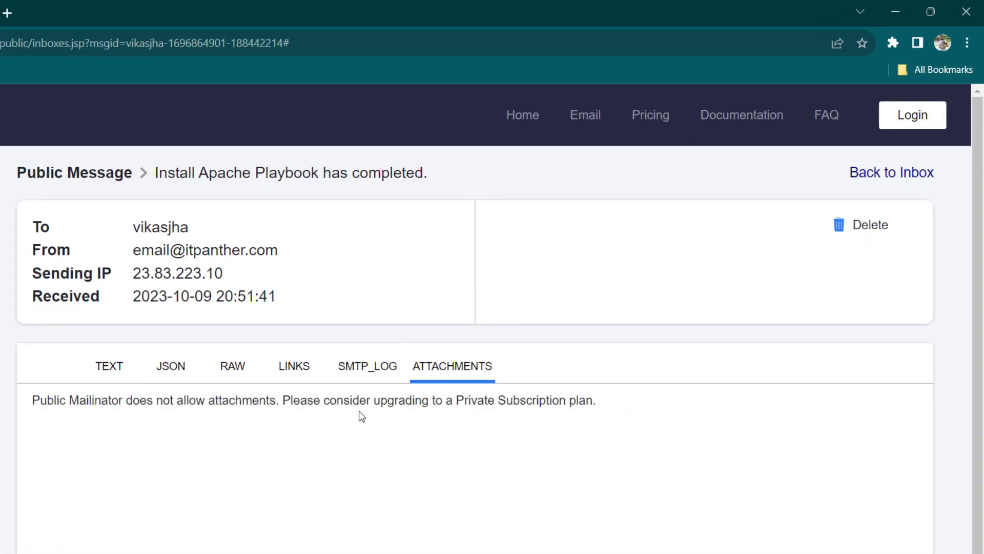
{"action": "mouse_move", "coordinate": [135, 385]}
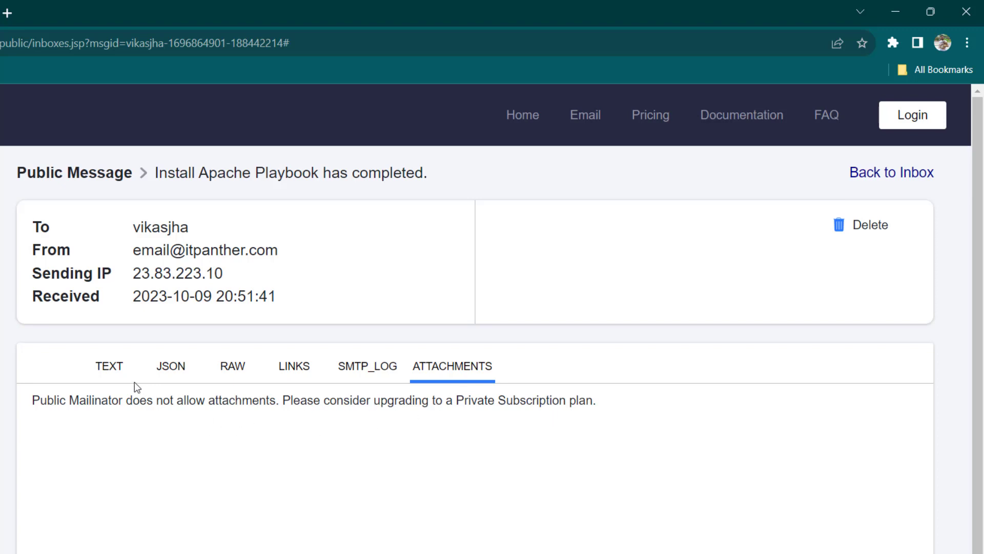
{"action": "left_click", "coordinate": [108, 366]}
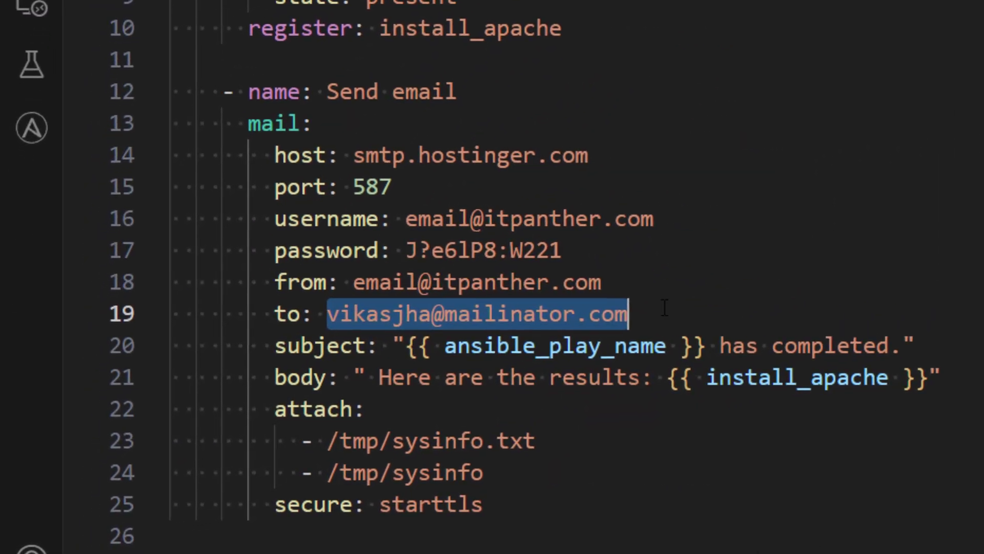
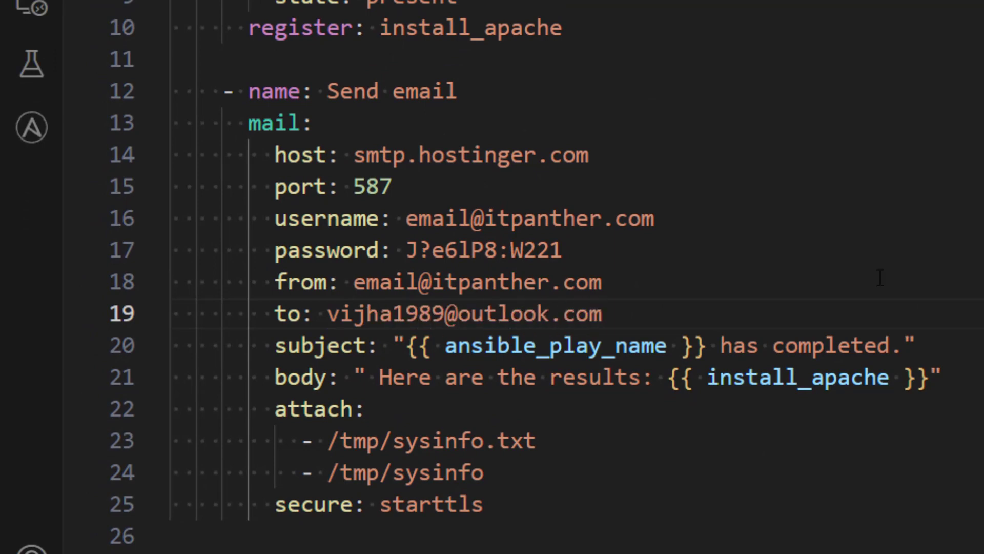